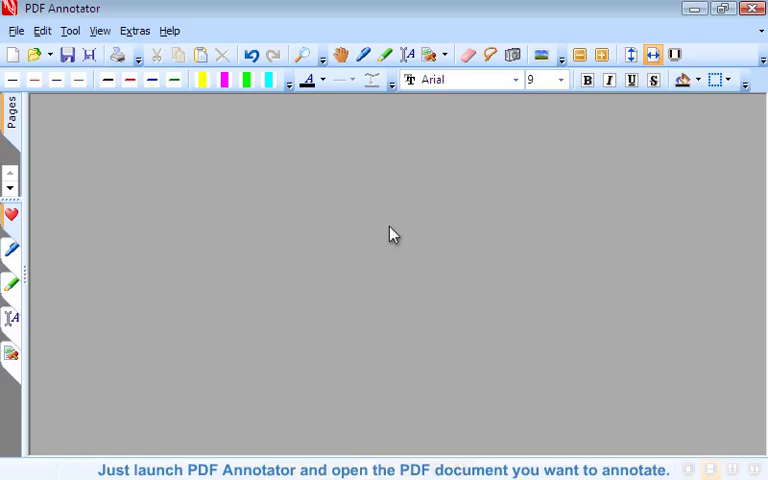
# Step: Open Welcome.pdf and add a text box near the top saying the text tool adds text anywhere
pyautogui.click(20, 30)
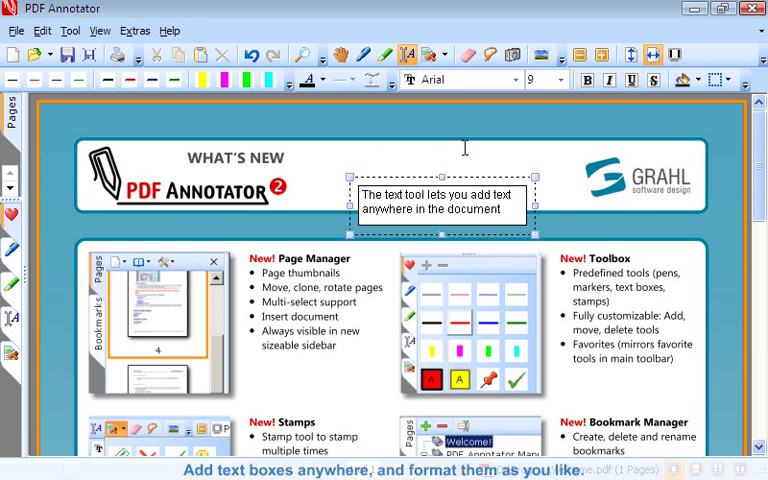
# Step: Highlight 'Page thumbnails' and 'Move, clone, rotate pages' in yellow and fill the note yellow
pyautogui.click(684, 78)
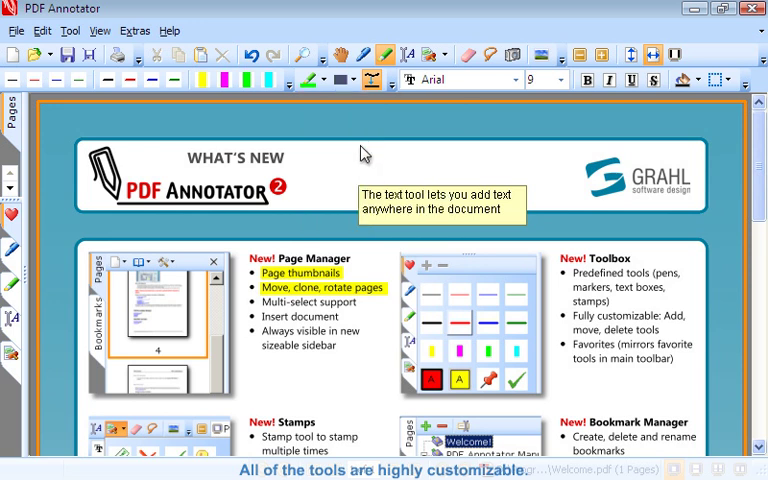
# Step: Set the pen line width to Medium for the markup, then clear the note and highlights
pyautogui.click(376, 80)
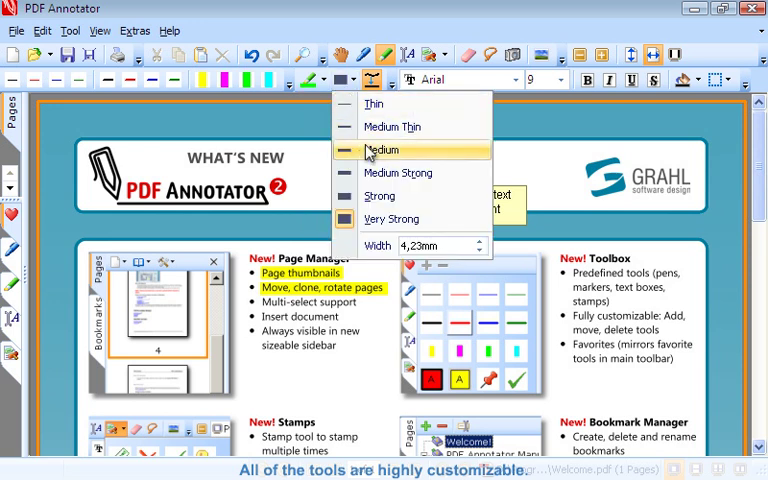
pyautogui.click(388, 150)
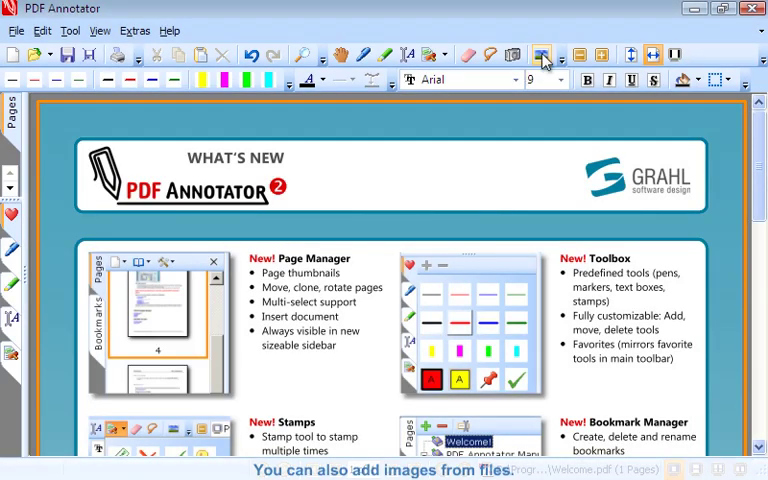
# Step: Insert Sample_image onto the page, nudge it toward centre, and snapshot the Page Manager box
pyautogui.click(540, 52)
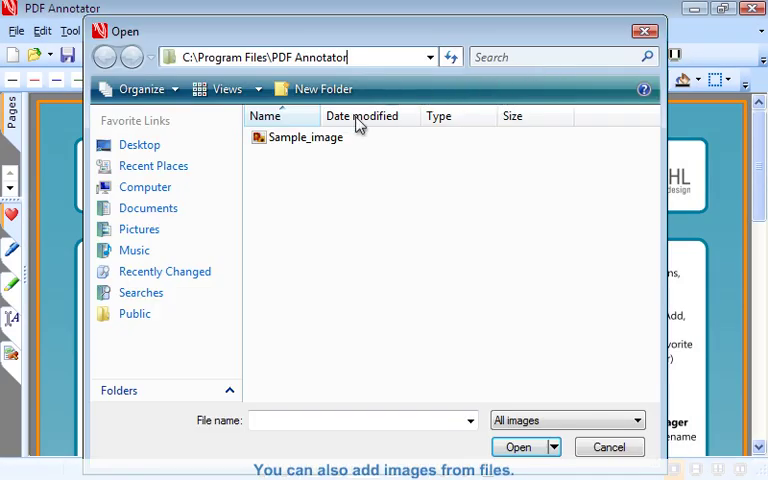
pyautogui.click(520, 448)
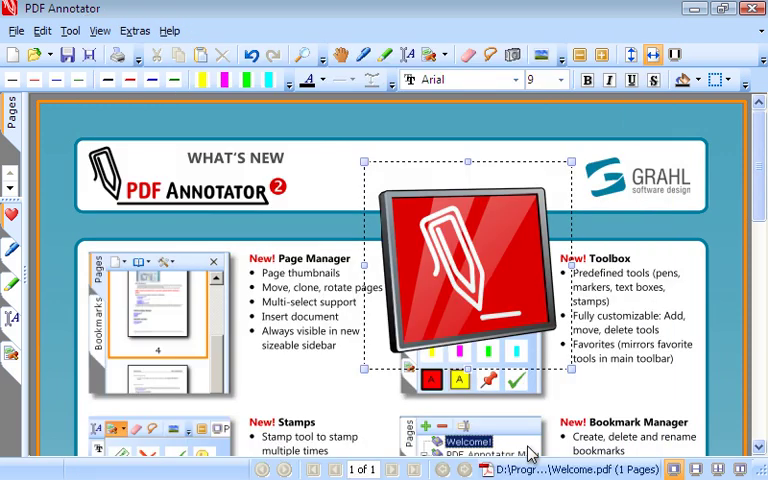
pyautogui.moveTo(468, 270); pyautogui.dragTo(476, 224)
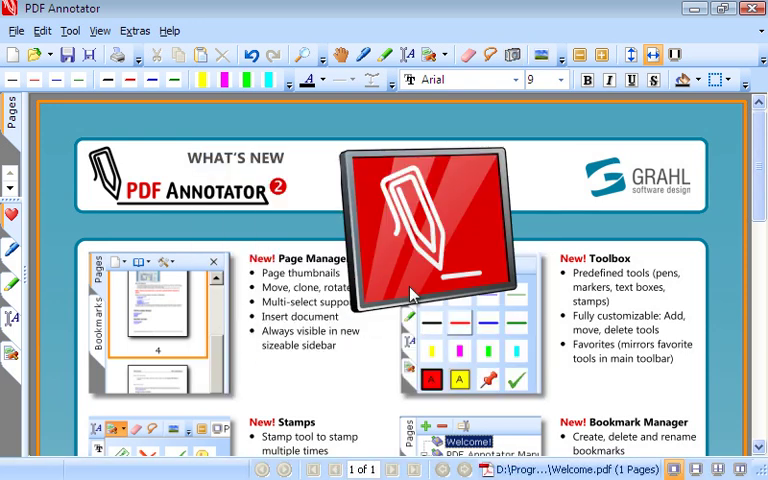
pyautogui.click(44, 30)
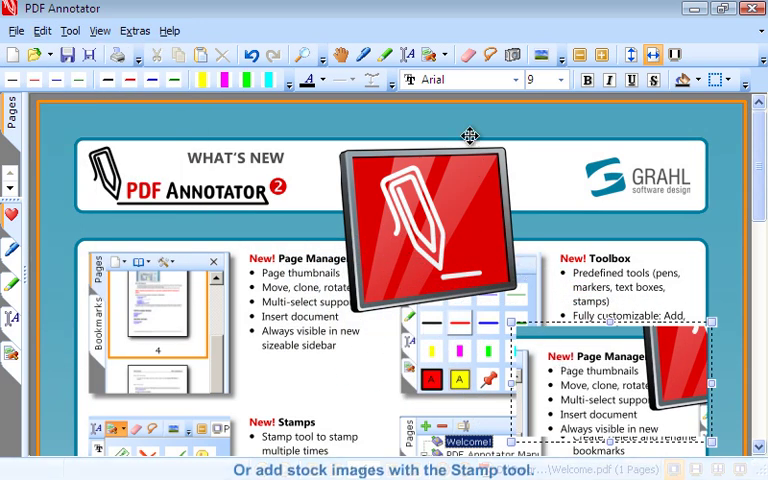
# Step: Show the Stamps sidebar and place the green check mark stamp beside the GRAHL logo
pyautogui.click(448, 54)
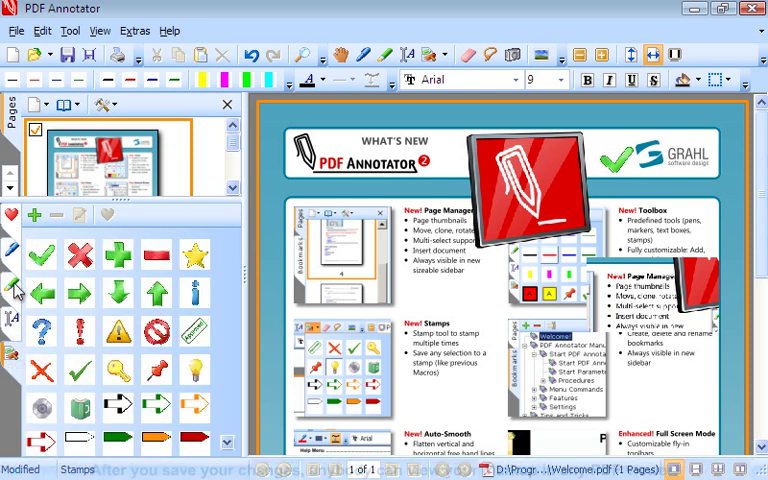
# Step: View the saved Welcome PDF from Documents, then bring up its Open With choices
pyautogui.click(16, 32)
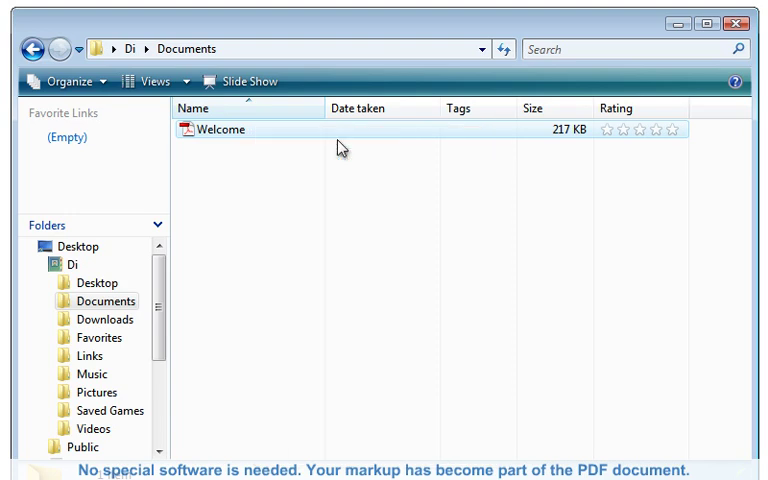
pyautogui.doubleClick(220, 128)
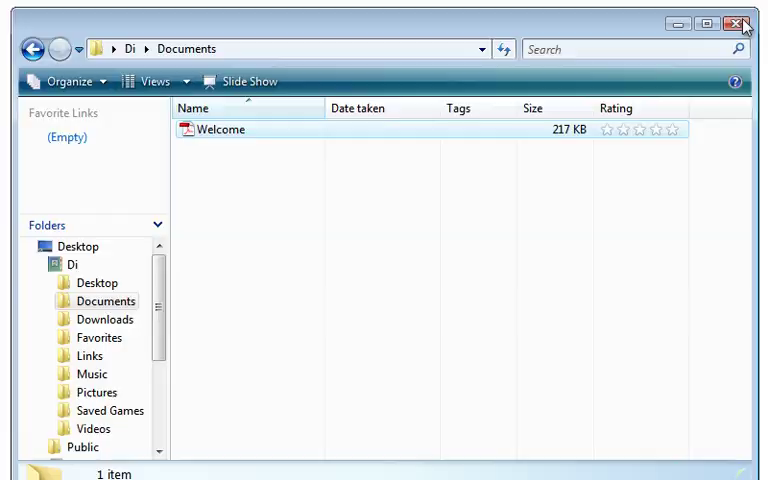
pyautogui.rightClick(220, 128)
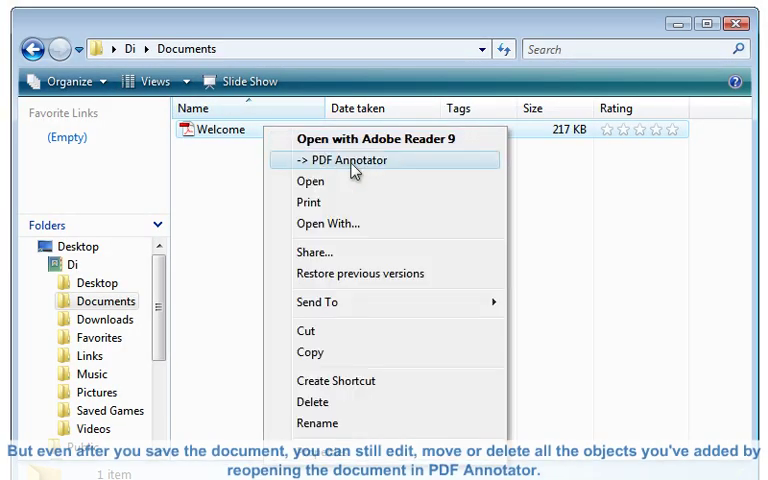
# Step: Reopen Welcome in PDF Annotator, move the red pen image to the page top, and show the Edit menu
pyautogui.click(348, 160)
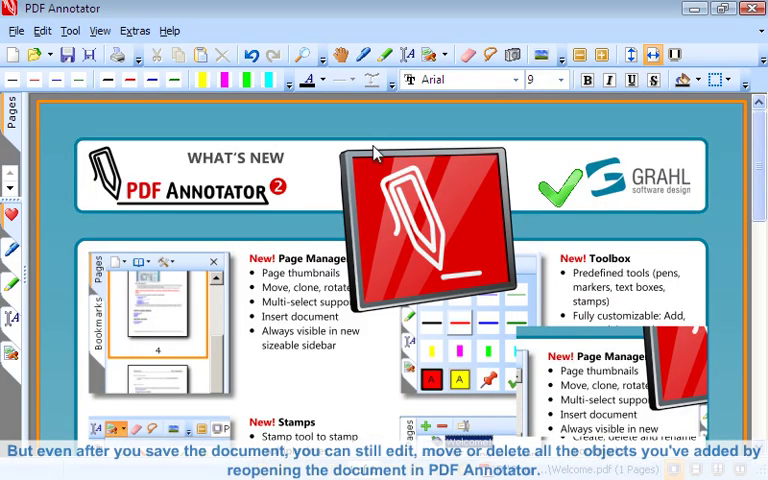
pyautogui.moveTo(454, 204)
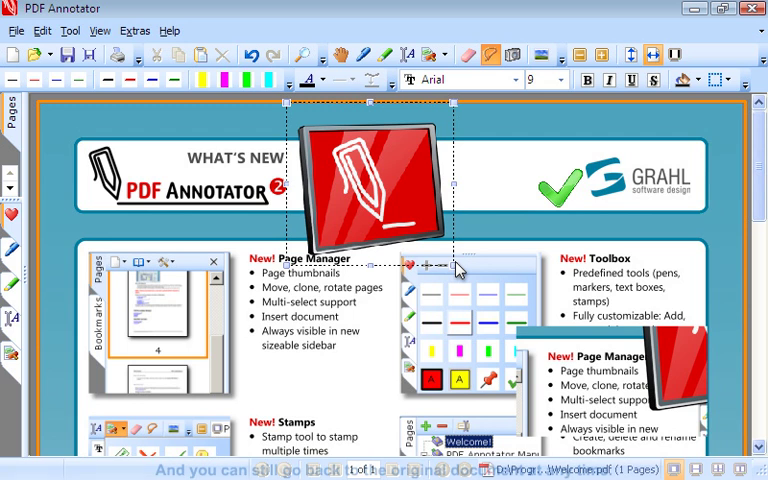
pyautogui.click(42, 30)
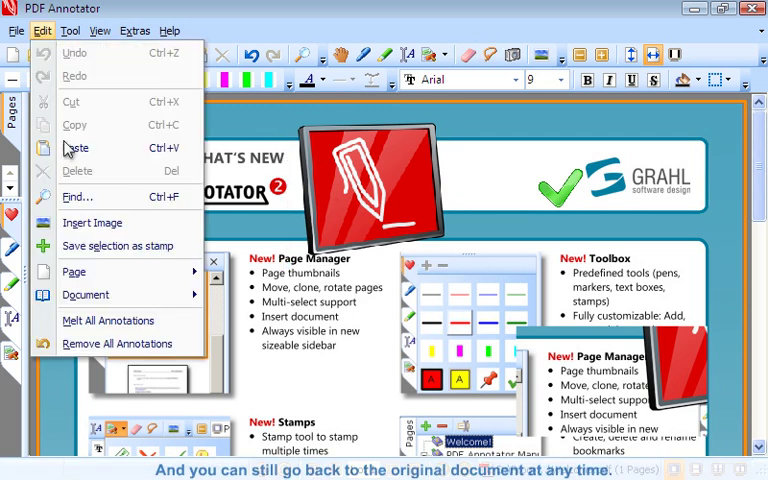